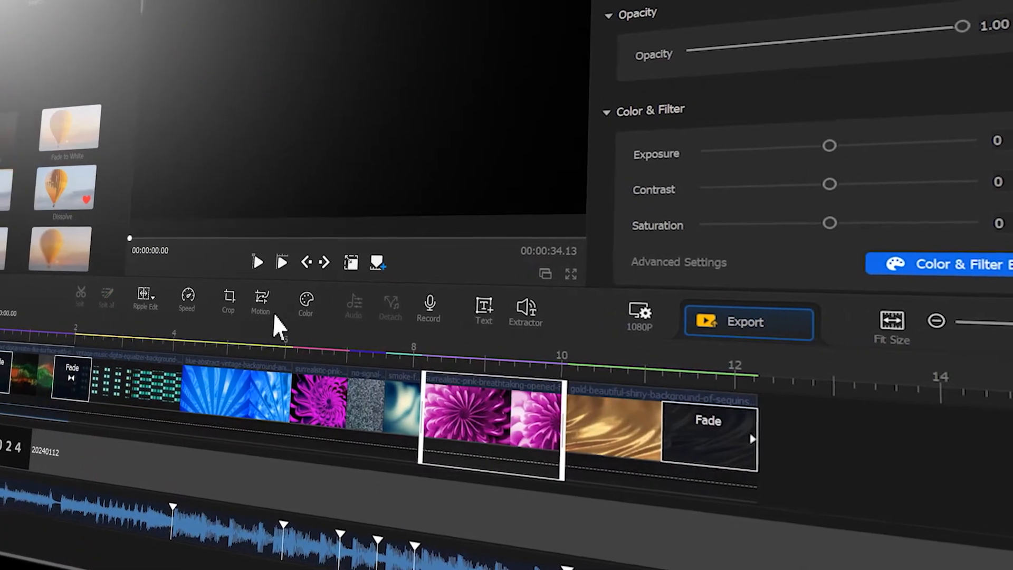
# Launch VideoProc Vlogger from its desktop shortcut into project 20240112.
pyautogui.click(258, 262)
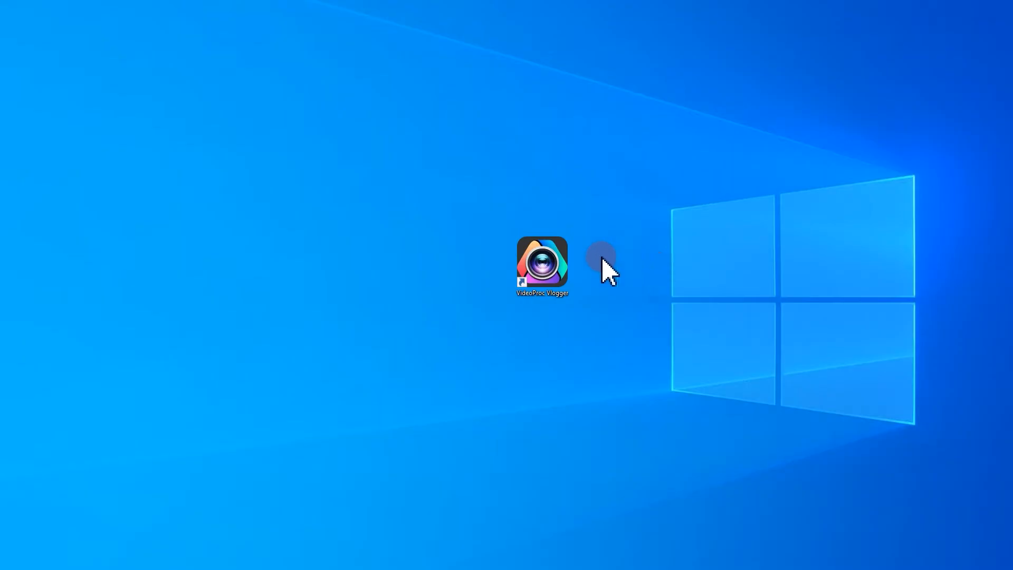
pyautogui.doubleClick(543, 265)
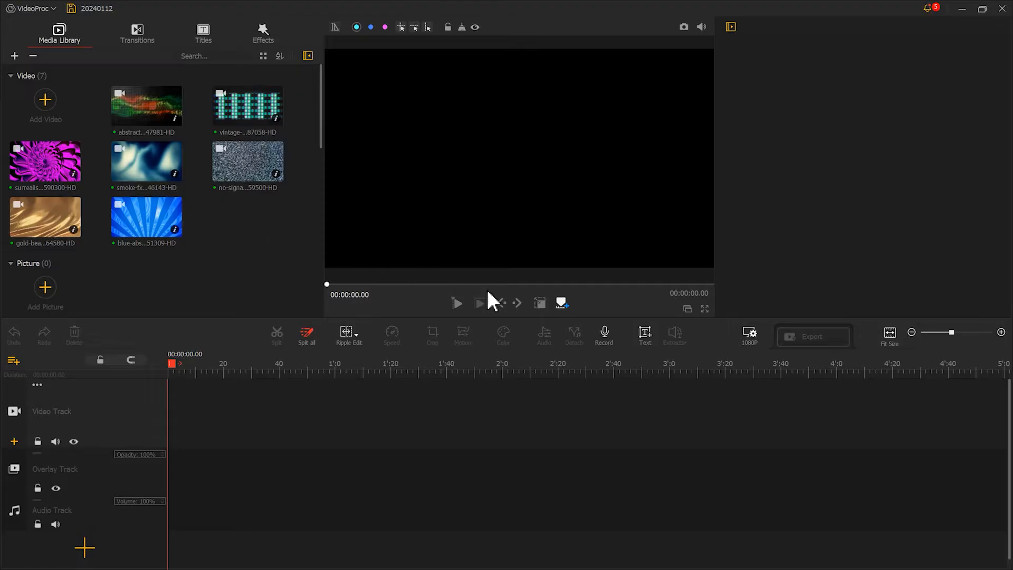
# Add a text title reading 2024 and switch its font to Tahoma.
pyautogui.click(644, 335)
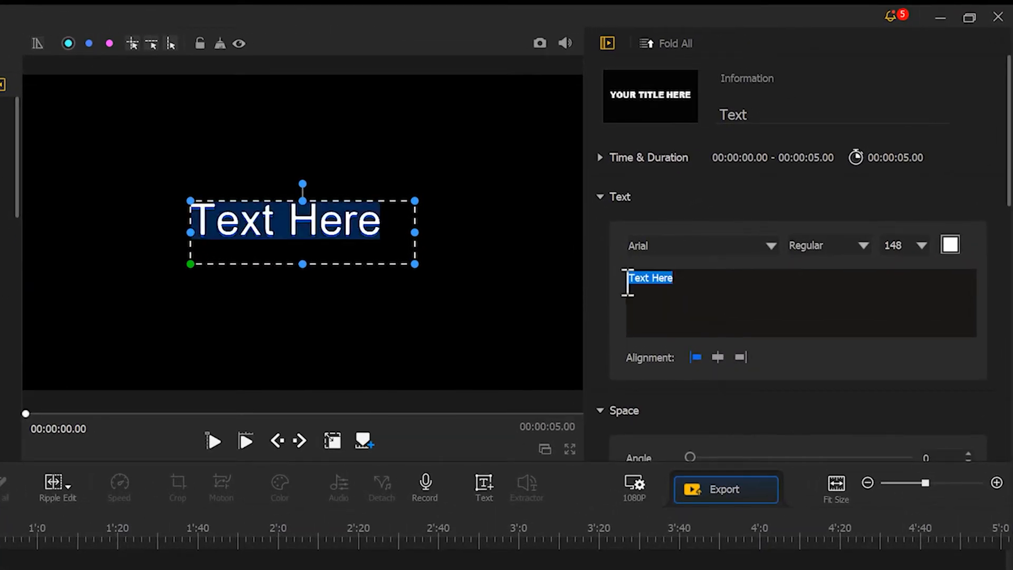
pyautogui.write('2024')
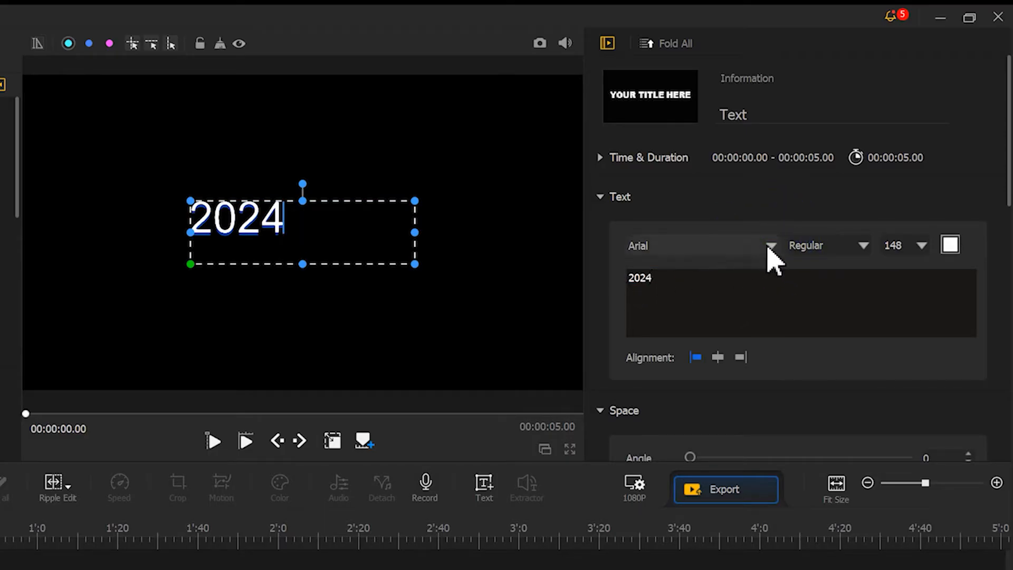
pyautogui.click(770, 246)
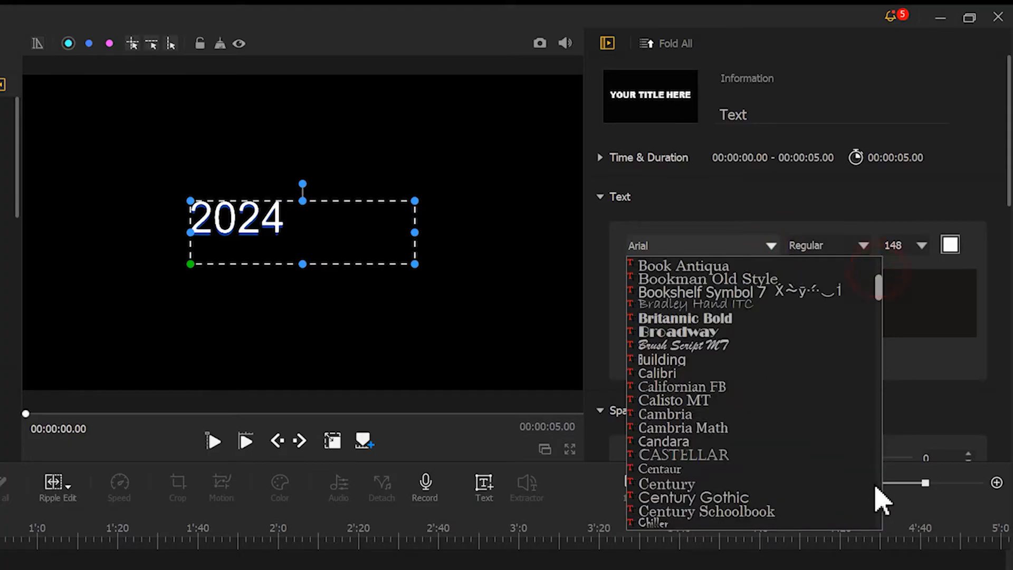
pyautogui.scroll(-3)
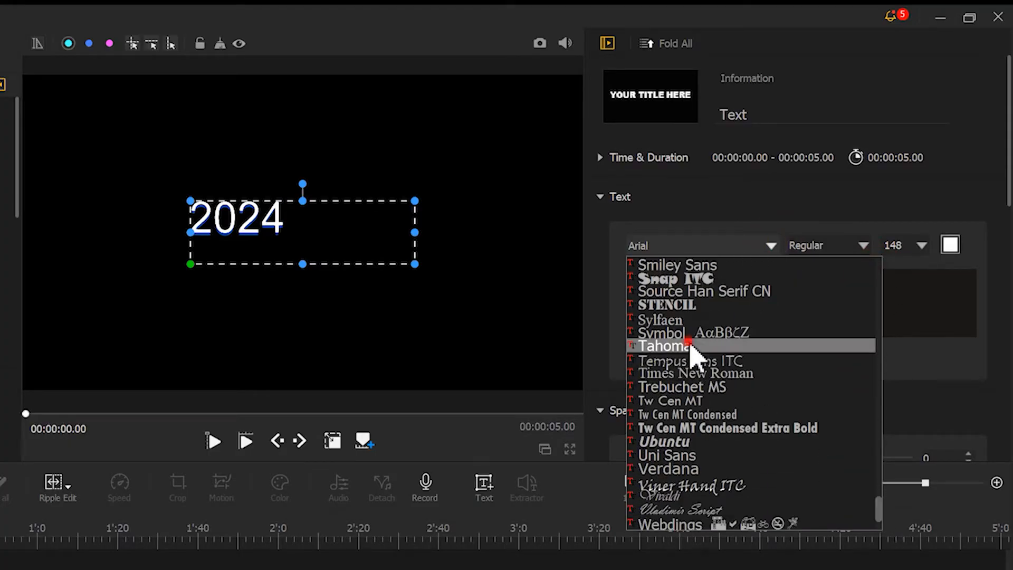
pyautogui.click(672, 346)
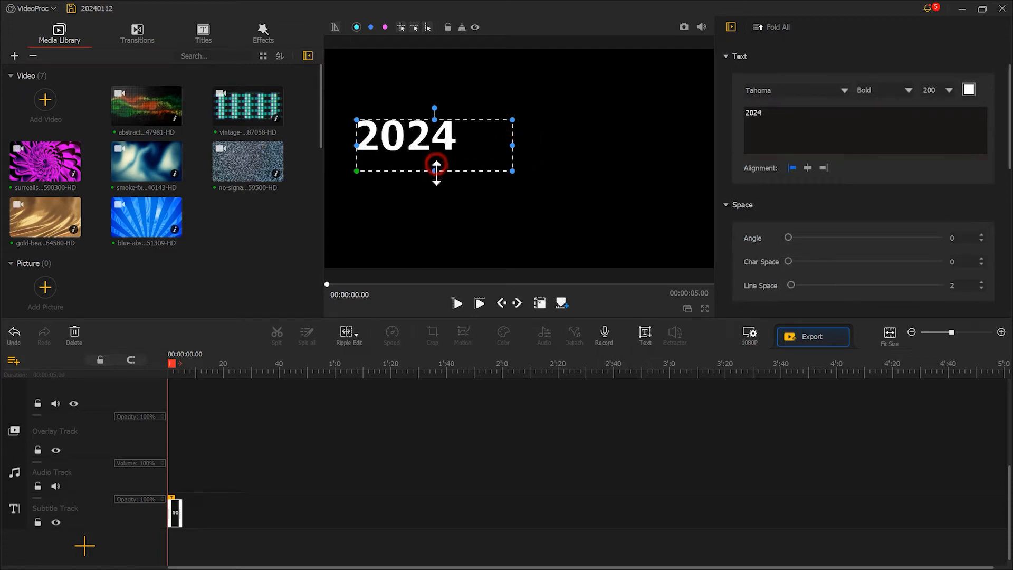
# Reposition the 2024 title toward the centre of the frame.
pyautogui.moveTo(789, 261); pyautogui.dragTo(887, 260)
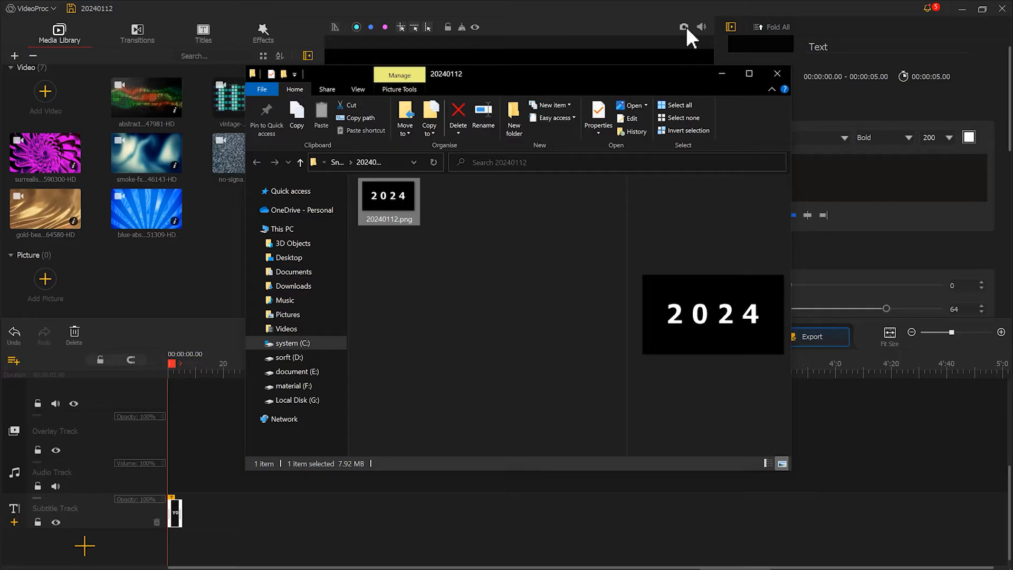
pyautogui.moveTo(396, 214)
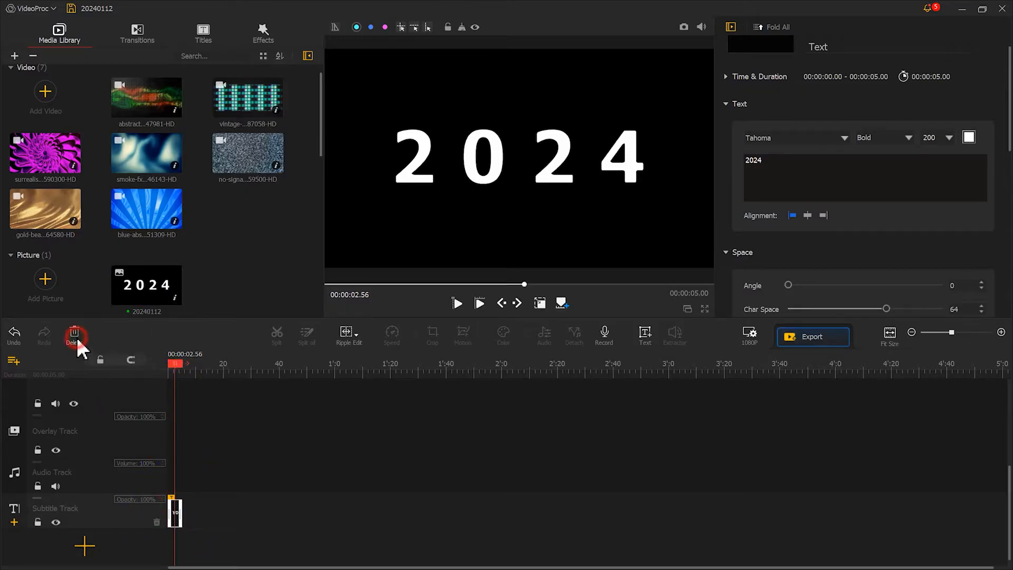
# Swap the text clip for the 2024 picture on the overlay track, full-frame, in Darken blend mode.
pyautogui.click(74, 335)
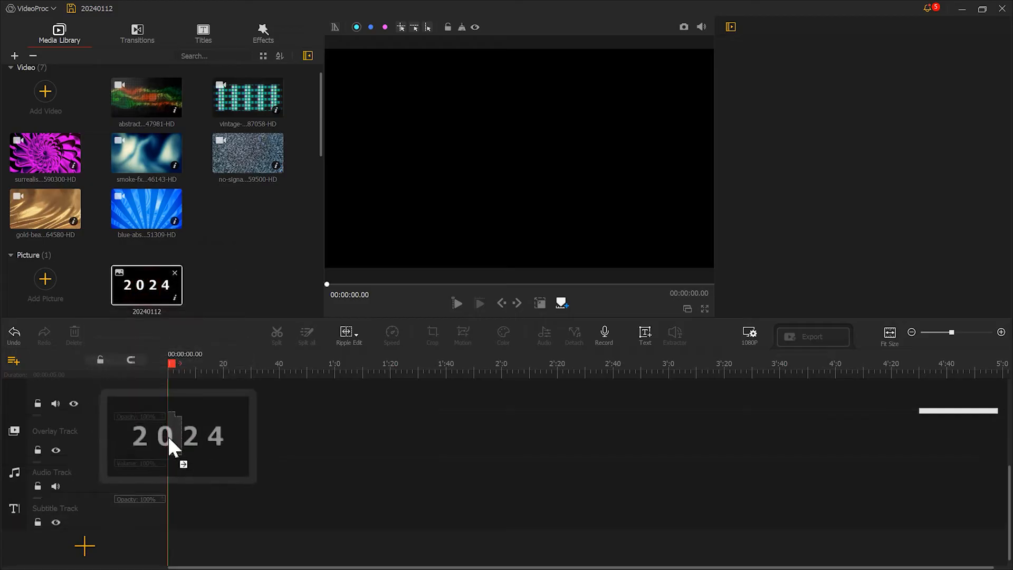
pyautogui.click(174, 435)
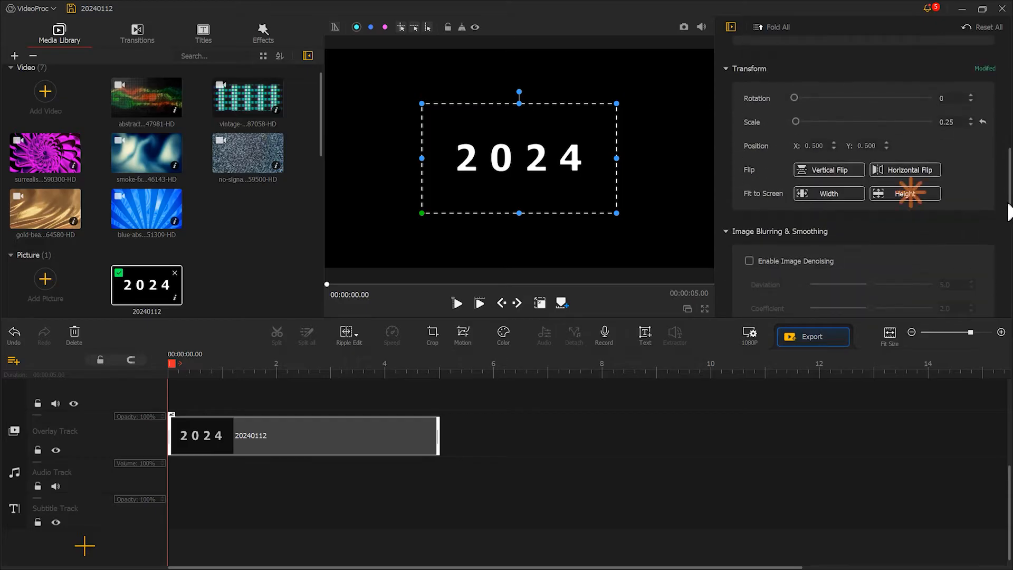
pyautogui.click(905, 193)
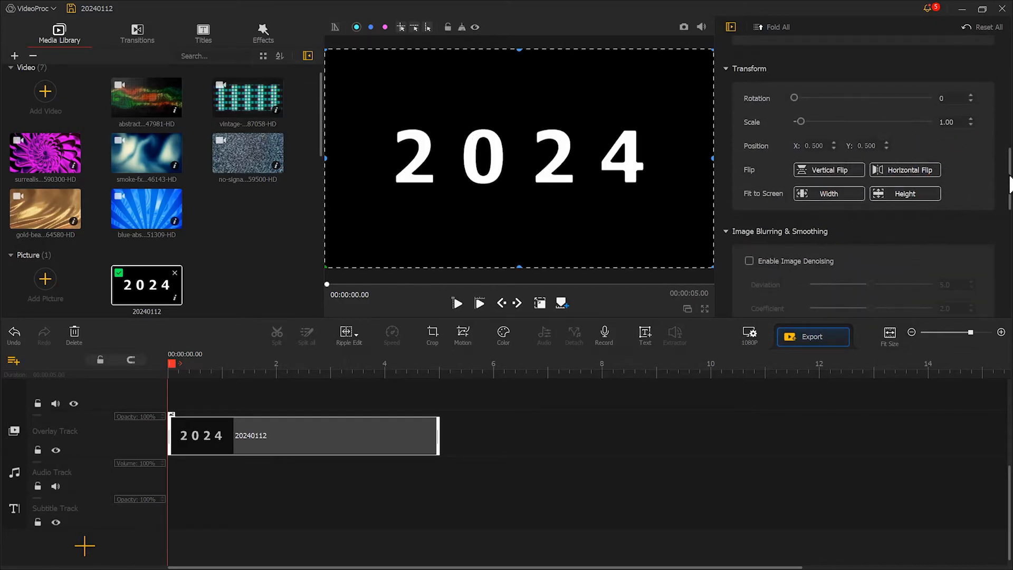
pyautogui.scroll(-3)
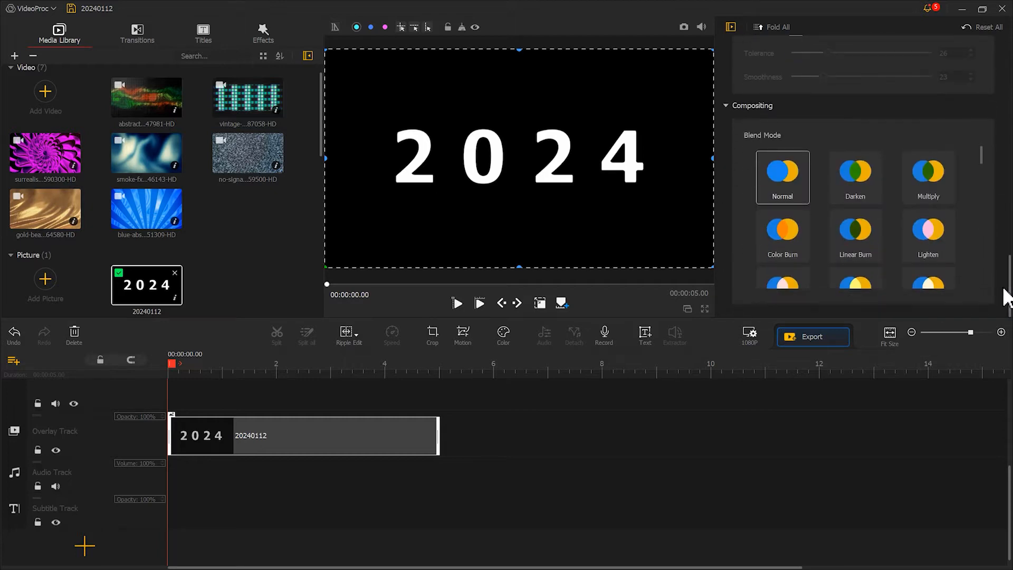
pyautogui.moveTo(876, 194)
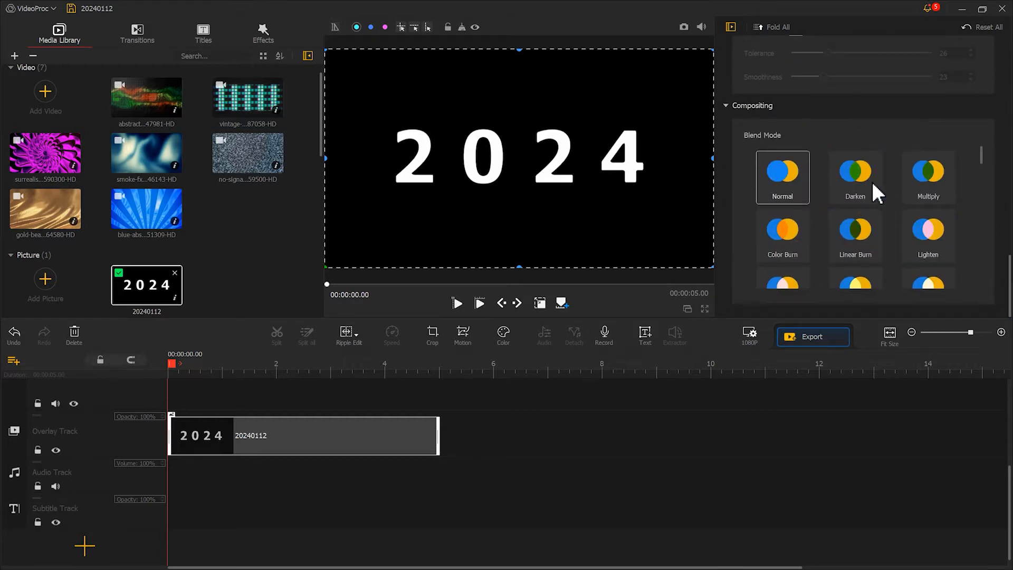
pyautogui.click(855, 177)
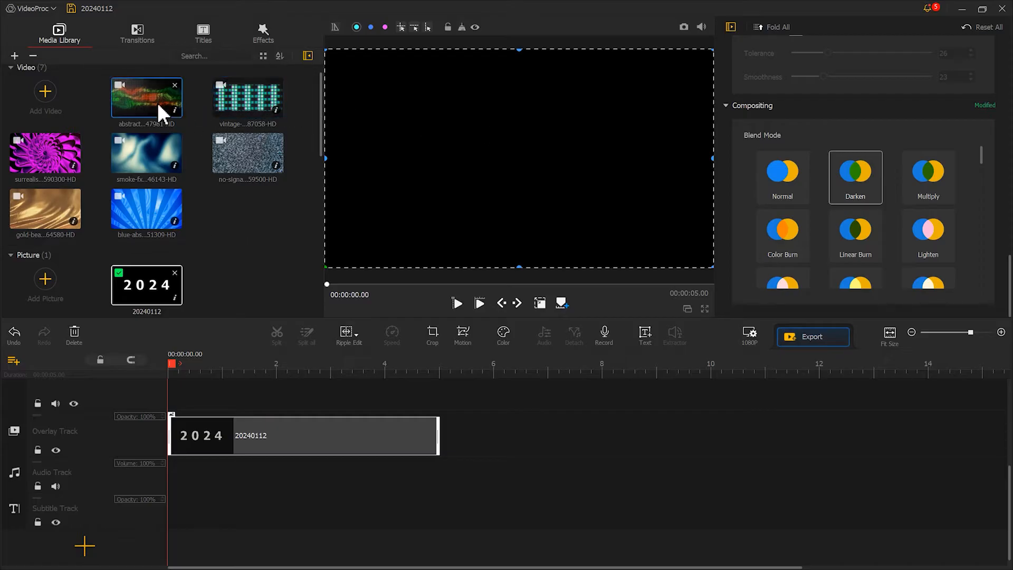
# Place the water and equalizer clips on the video track and preview them through the 2024 mask.
pyautogui.moveTo(147, 97); pyautogui.dragTo(220, 388)
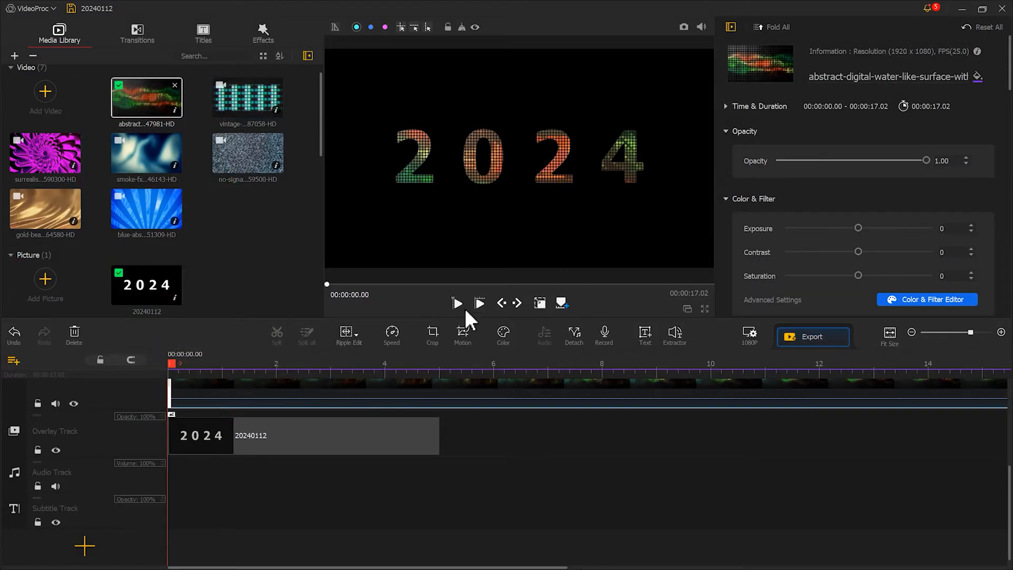
pyautogui.click(456, 302)
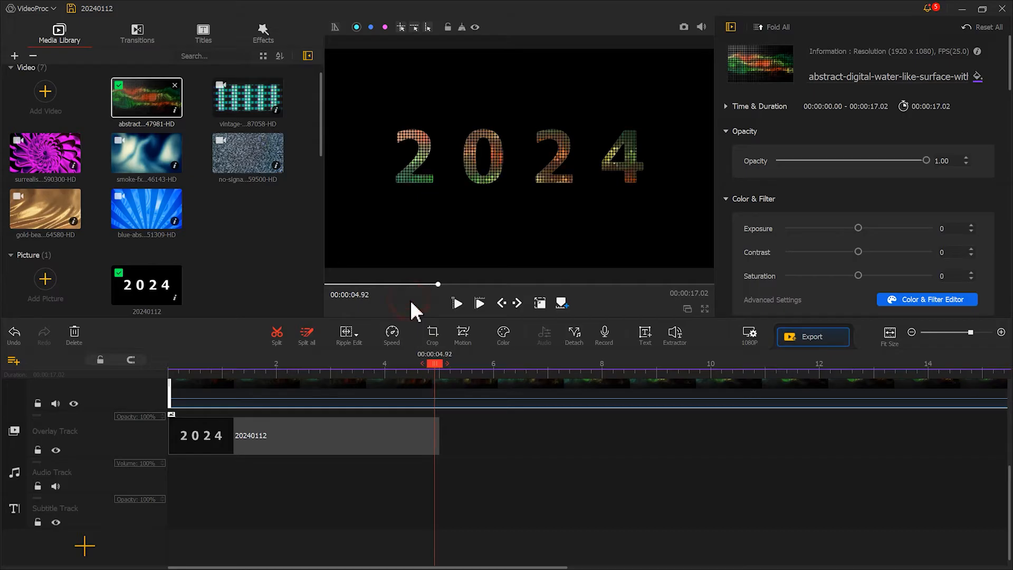
pyautogui.moveTo(246, 97); pyautogui.dragTo(222, 401)
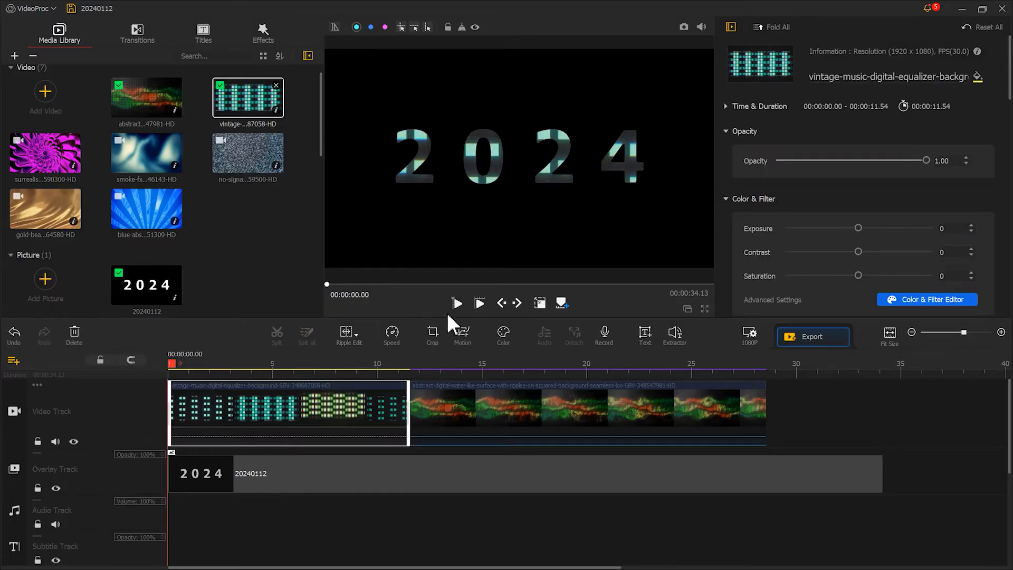
pyautogui.click(457, 303)
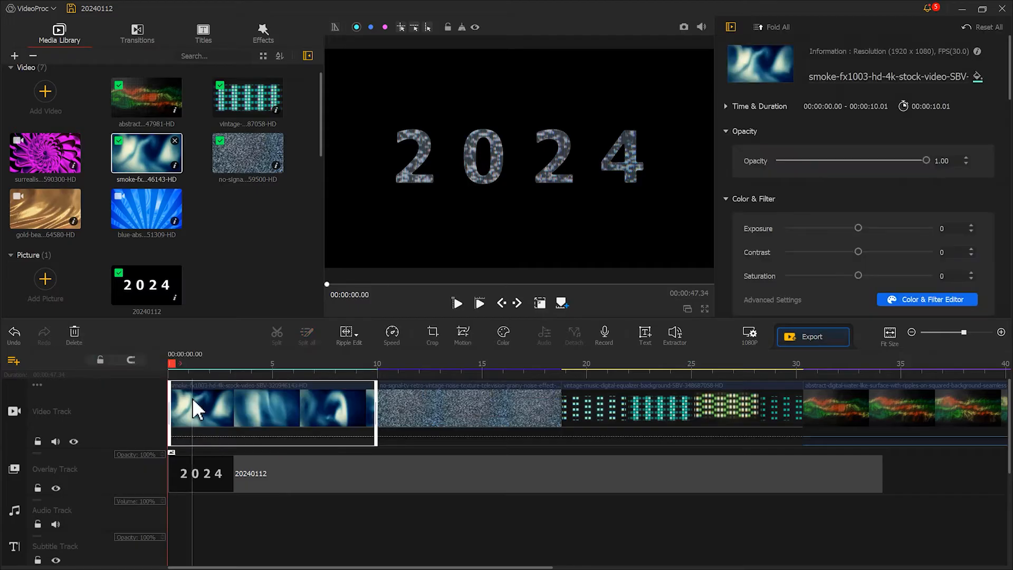
pyautogui.click(456, 303)
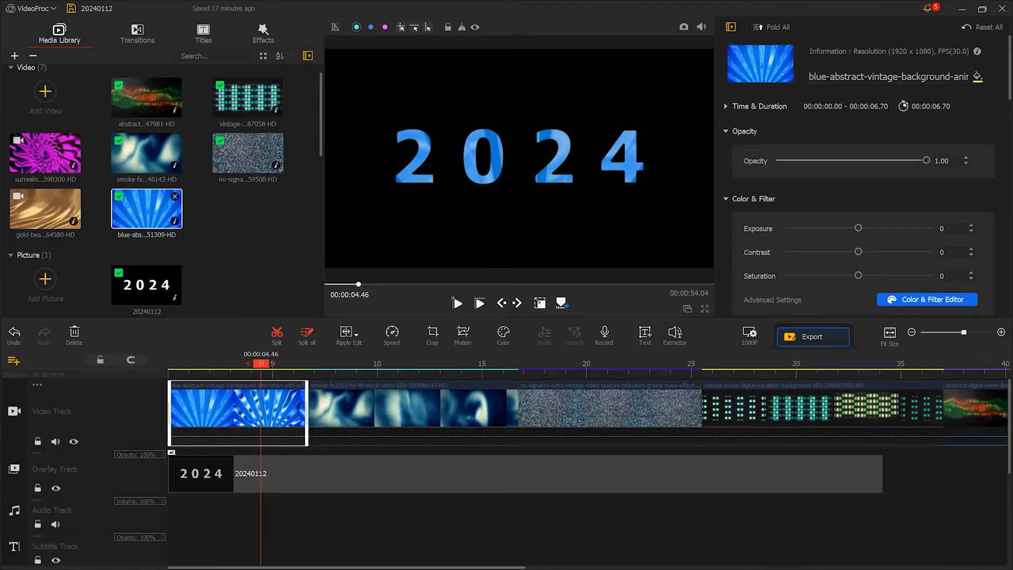
# Scroll the Media Library to the music and add it to the audio track.
pyautogui.scroll(-3)
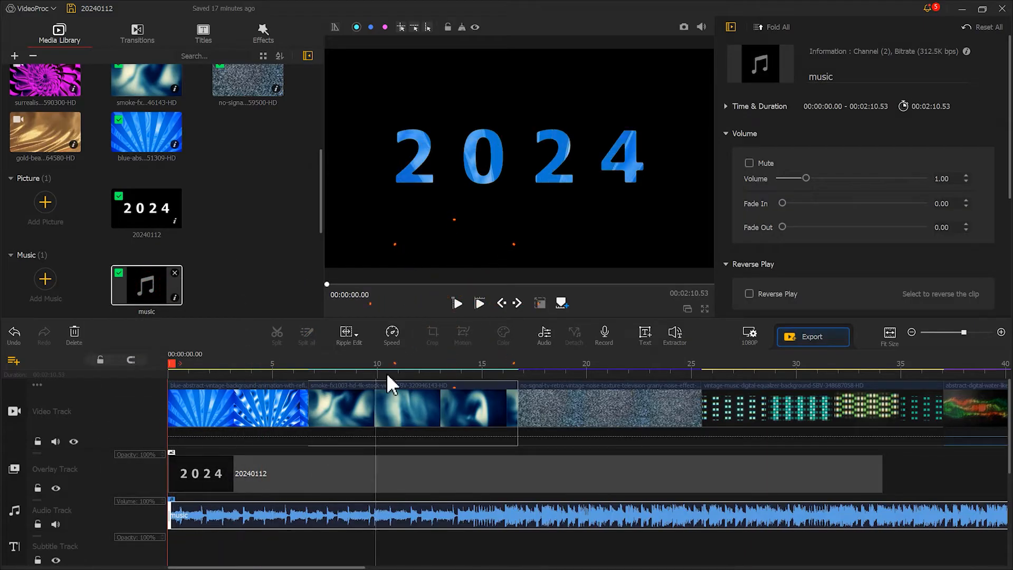
pyautogui.click(455, 302)
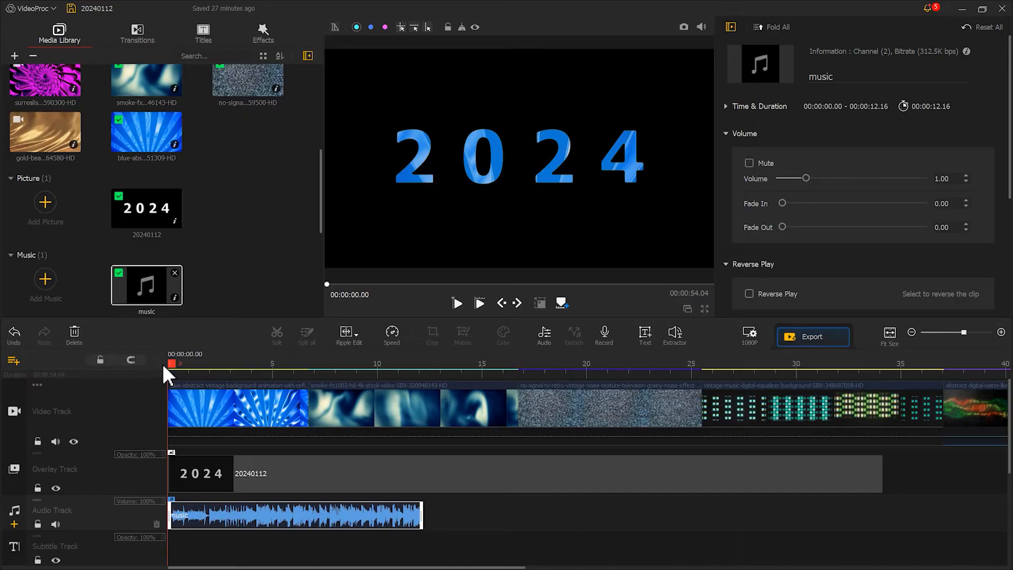
# Play the music and drop beat markers with M along the audio clip.
pyautogui.press('m')
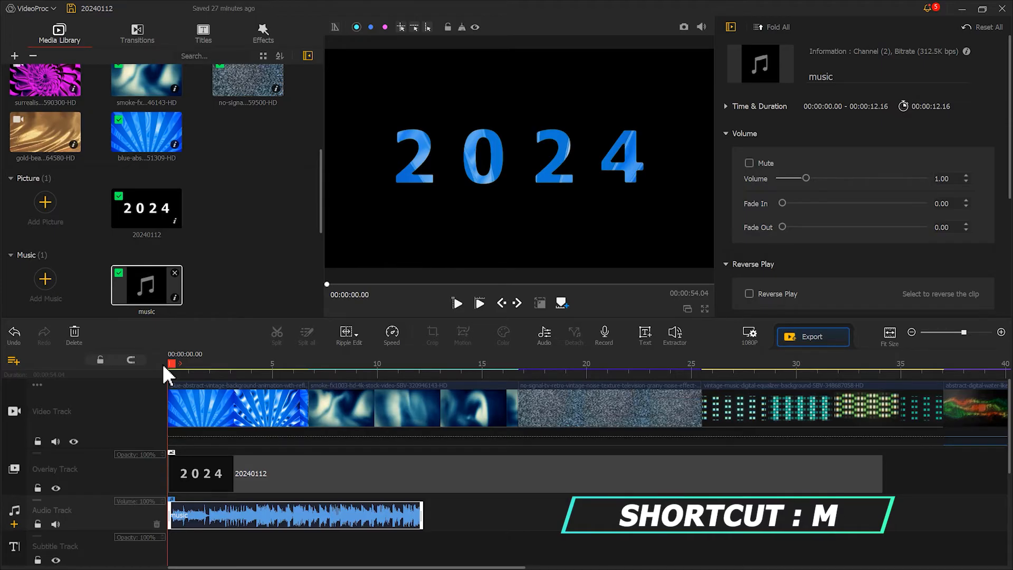
pyautogui.click(456, 302)
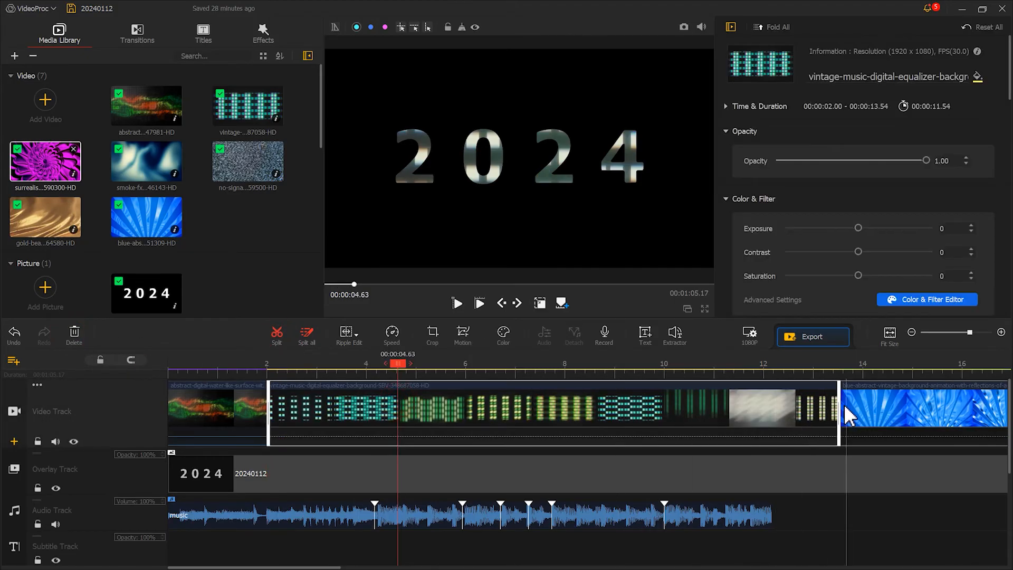
# Trim the equalizer and gold clips so their ends land on beat markers.
pyautogui.click(543, 410)
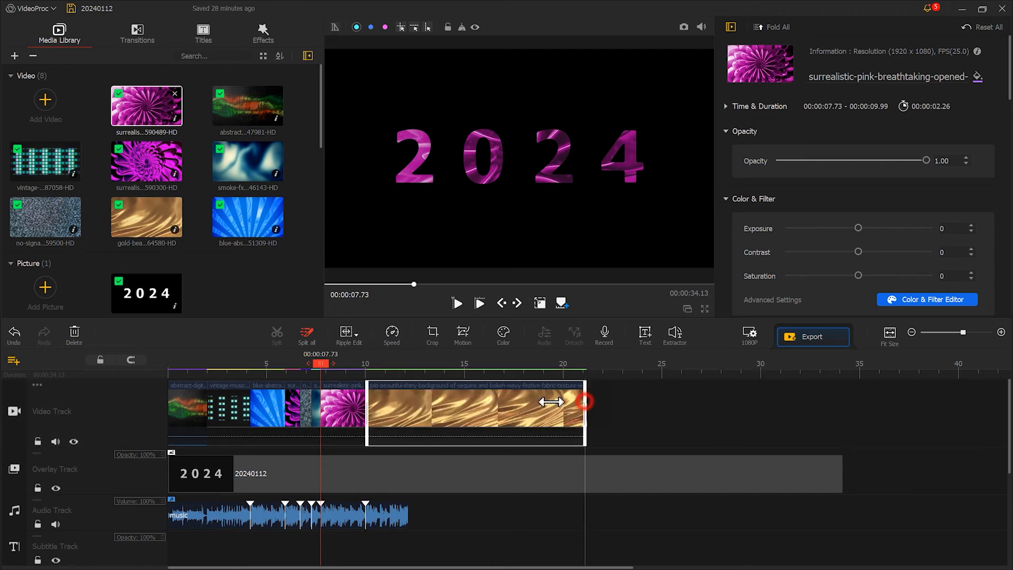
pyautogui.click(136, 33)
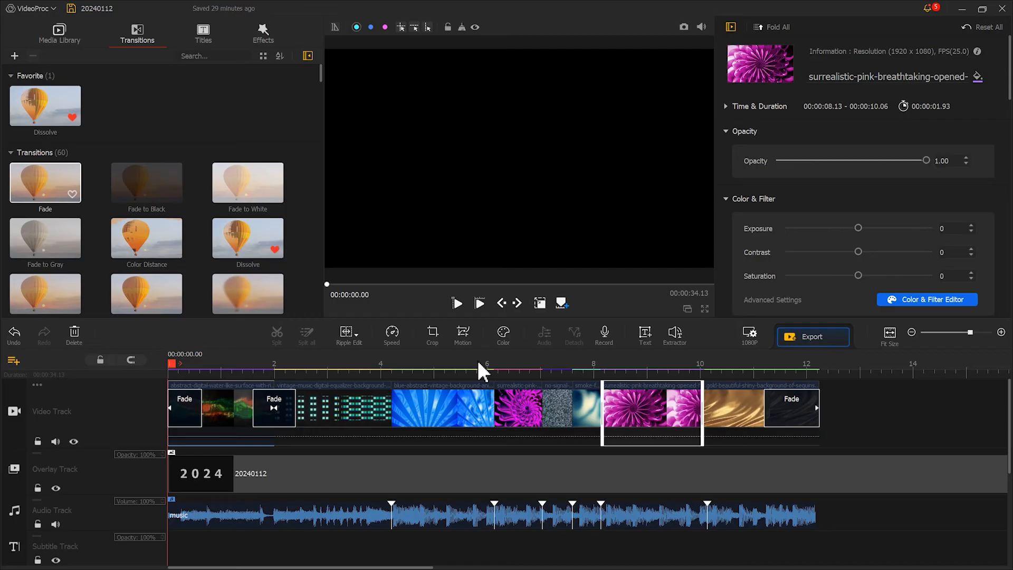
pyautogui.moveTo(481, 339)
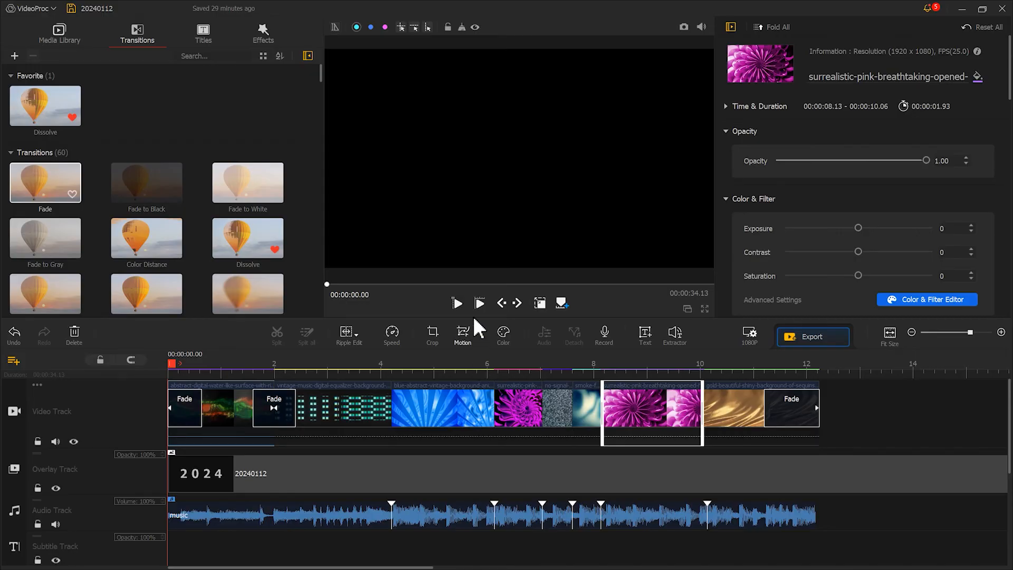
# Play back the finished 2024 montage with its fades.
pyautogui.click(456, 302)
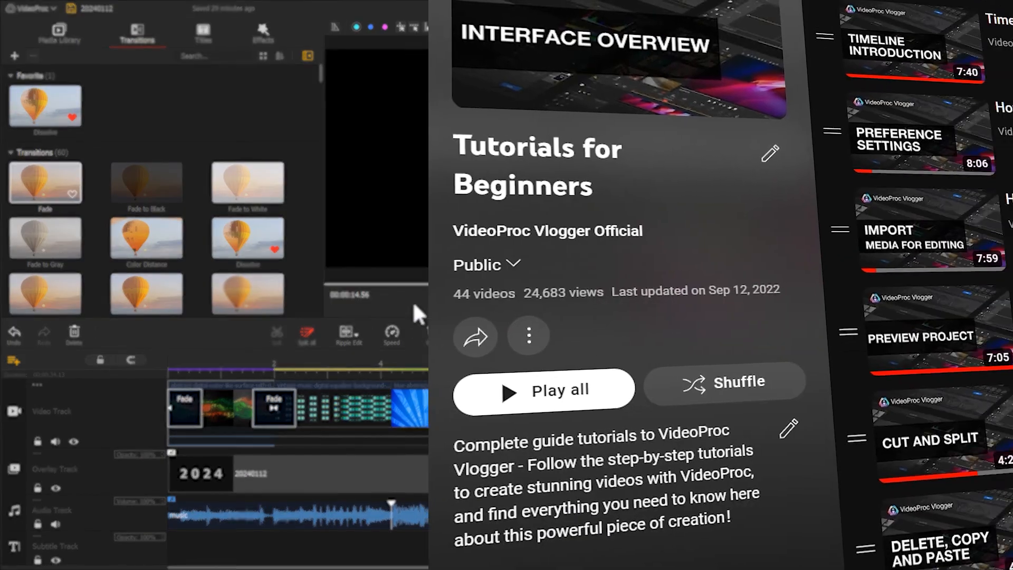
# Scroll through the Tutorials for Beginners playlist videos.
pyautogui.scroll(-3)
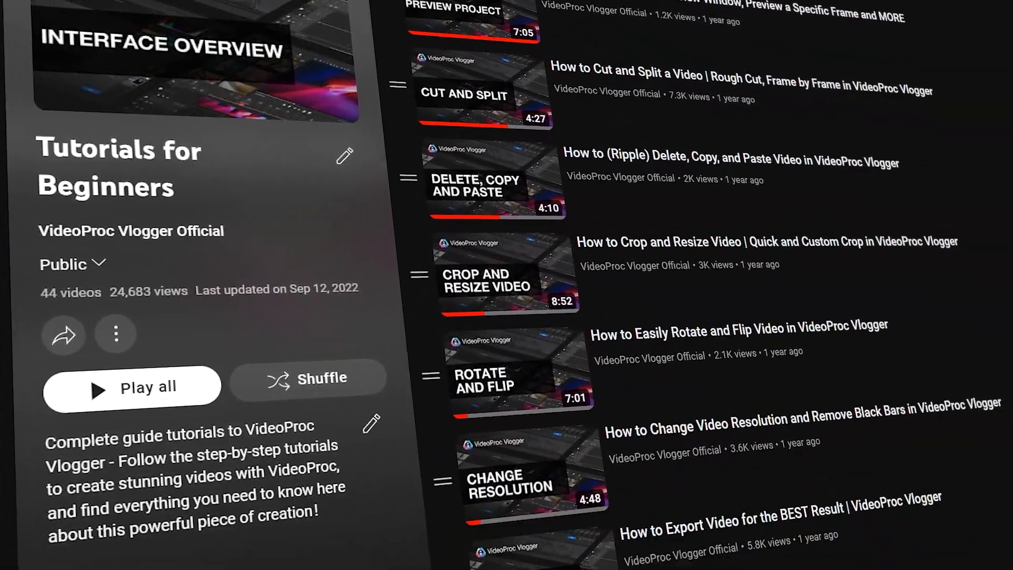